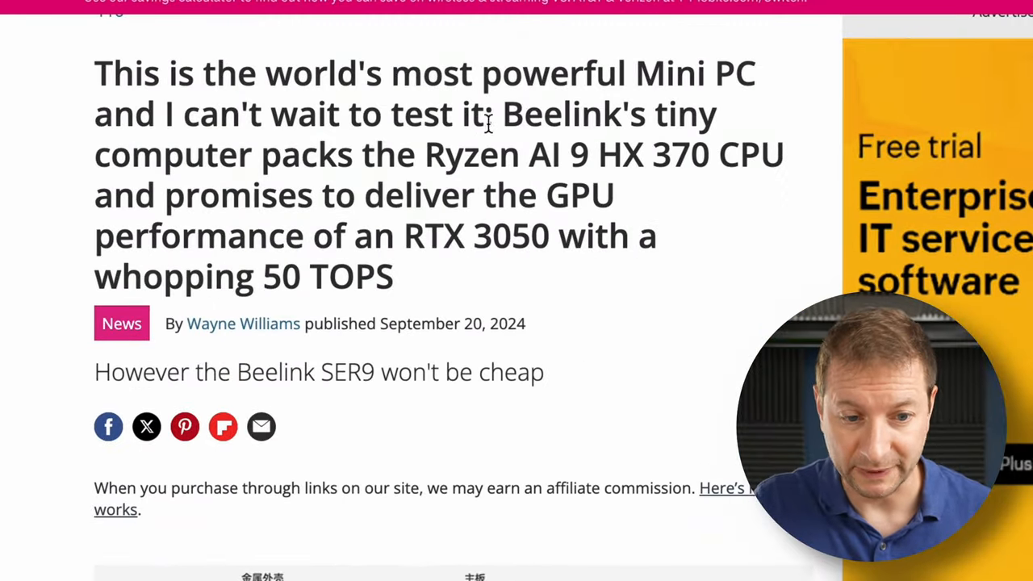
mouse_move(542, 119)
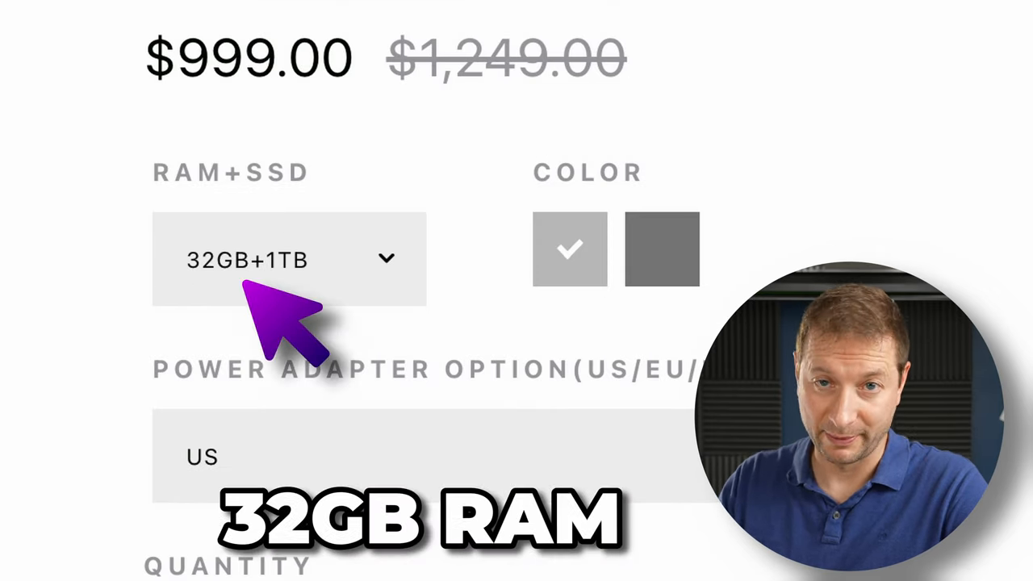
scroll("down", 3)
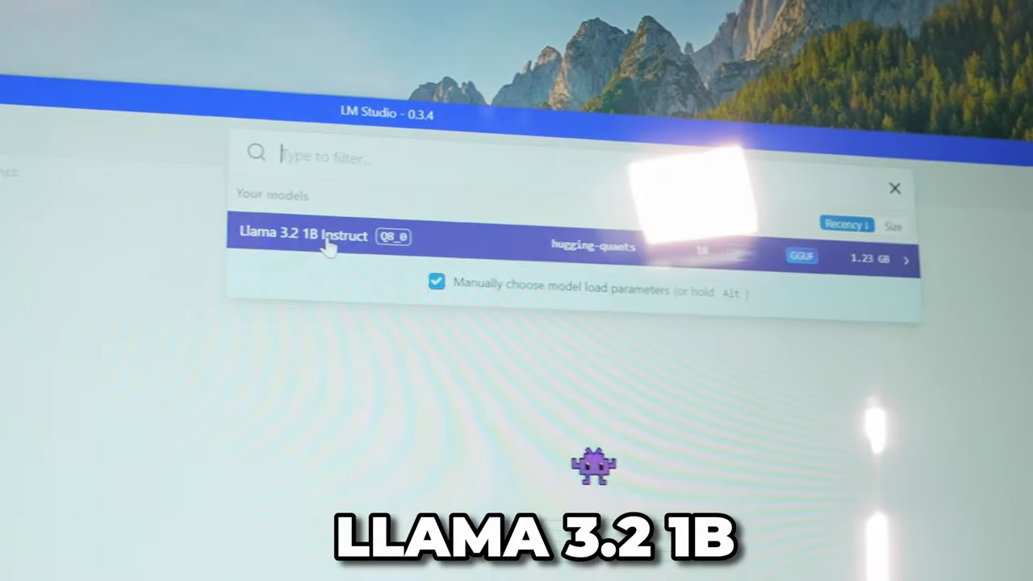
left_click(302, 235)
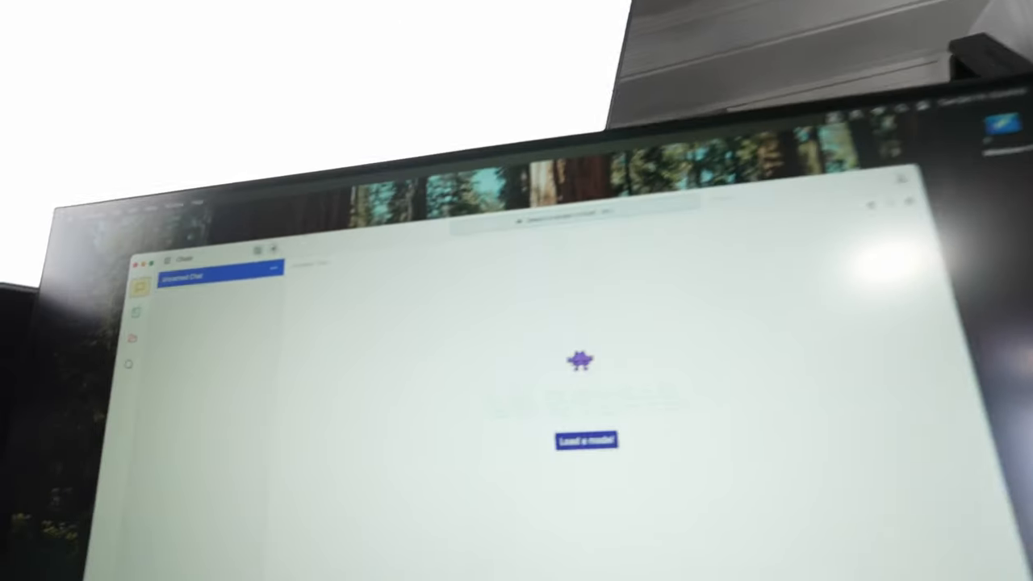
left_click(584, 440)
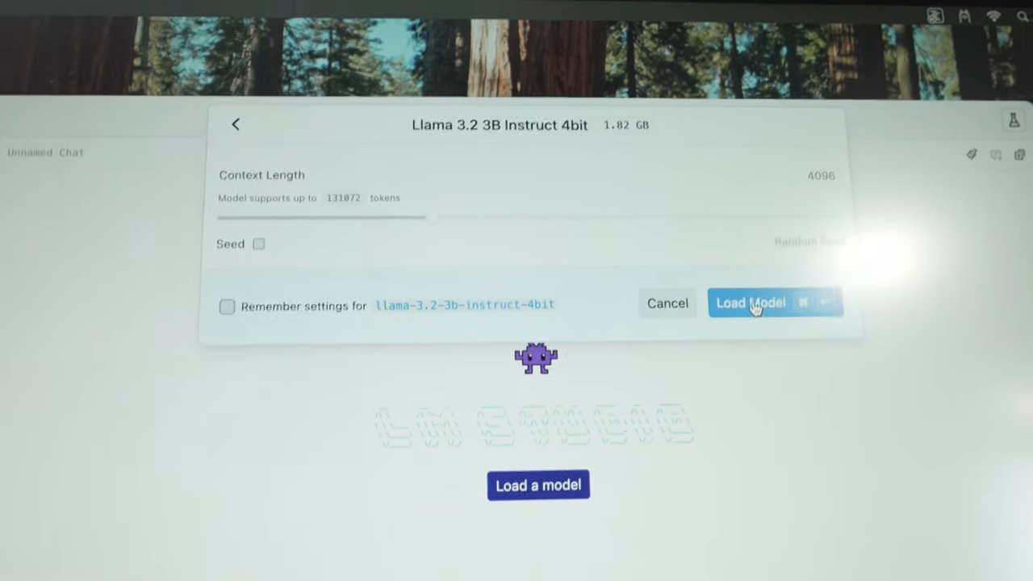